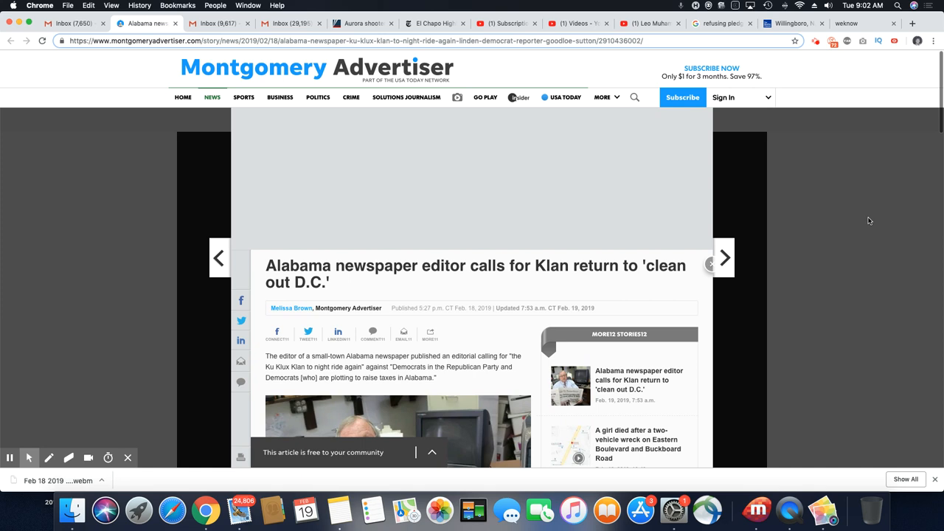
{"action": "scroll", "scroll_direction": "down", "scroll_amount": 3}
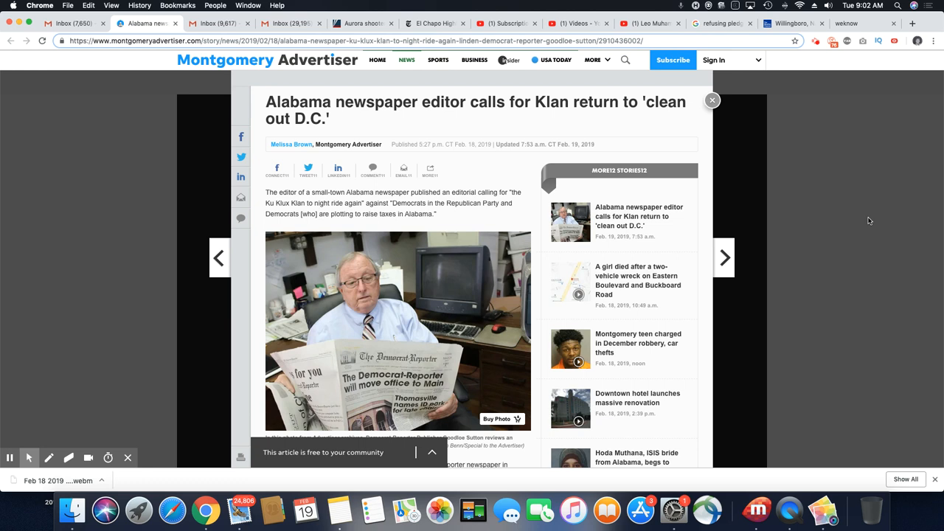
{"action": "scroll", "scroll_direction": "down", "scroll_amount": 3}
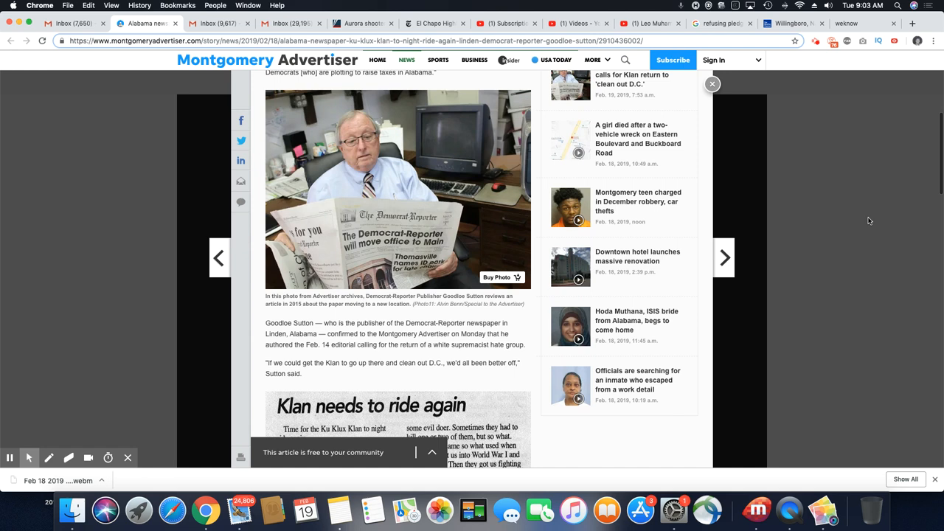
{"action": "scroll", "scroll_direction": "down", "scroll_amount": 3}
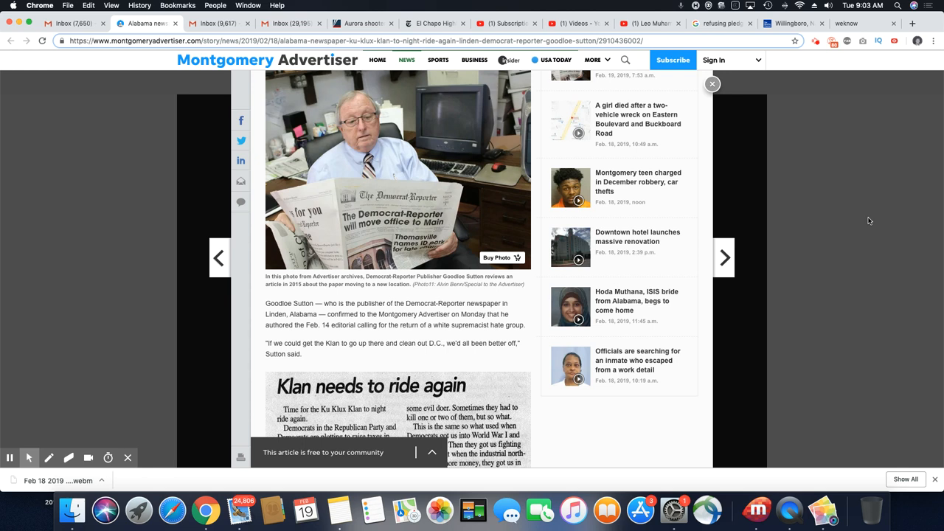
{"action": "mouse_move", "coordinate": [772, 153]}
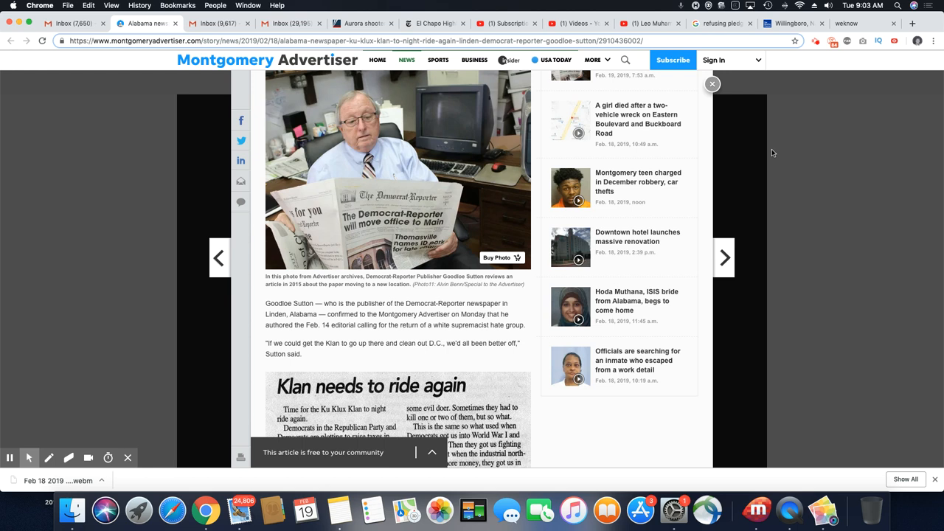
{"action": "scroll", "scroll_direction": "down", "scroll_amount": 3}
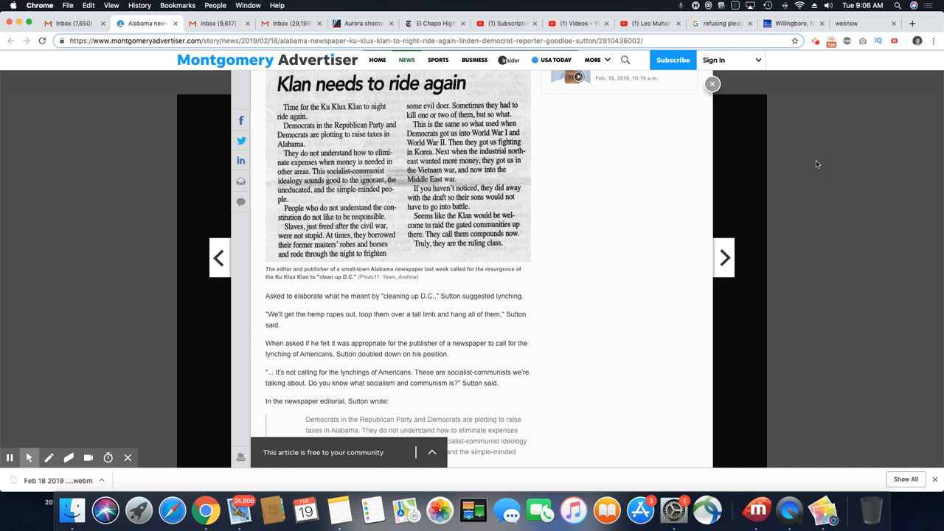
{"action": "scroll", "scroll_direction": "down", "scroll_amount": 3}
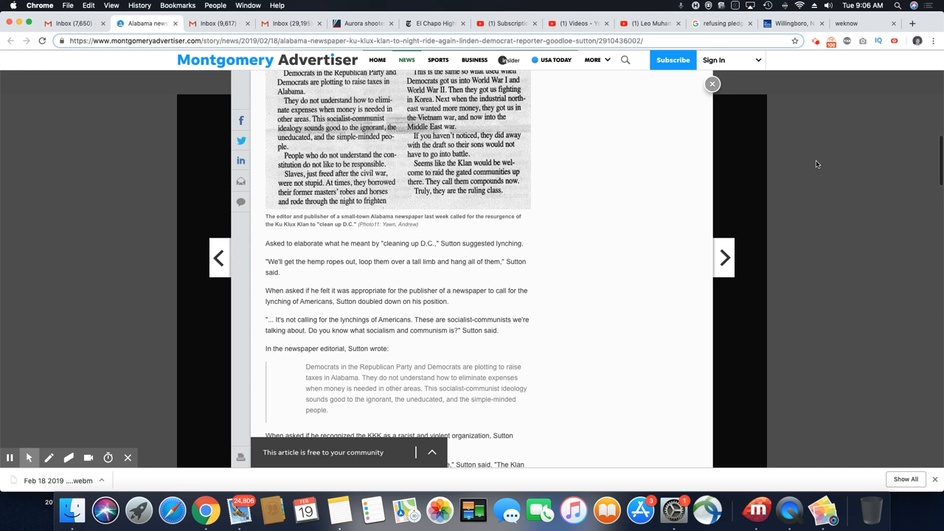
{"action": "scroll", "scroll_direction": "down", "scroll_amount": 3}
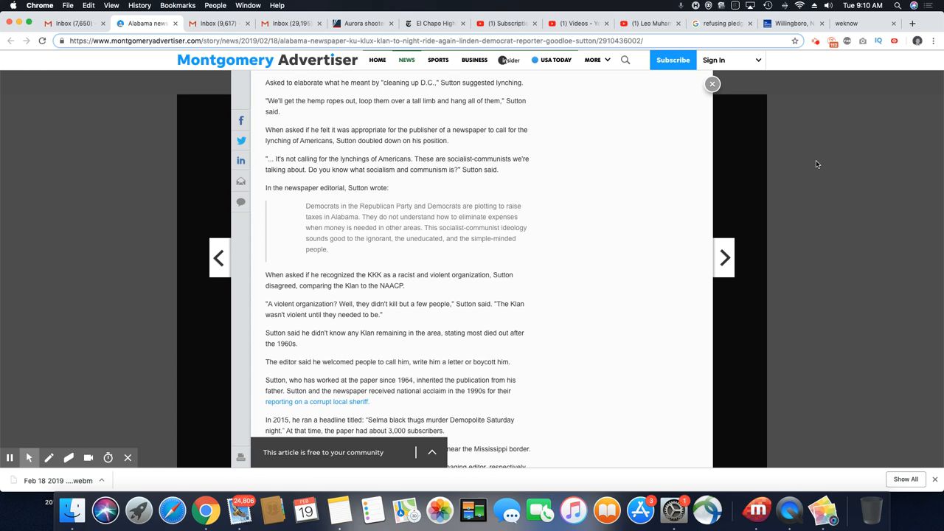
{"action": "scroll", "scroll_direction": "down", "scroll_amount": 3}
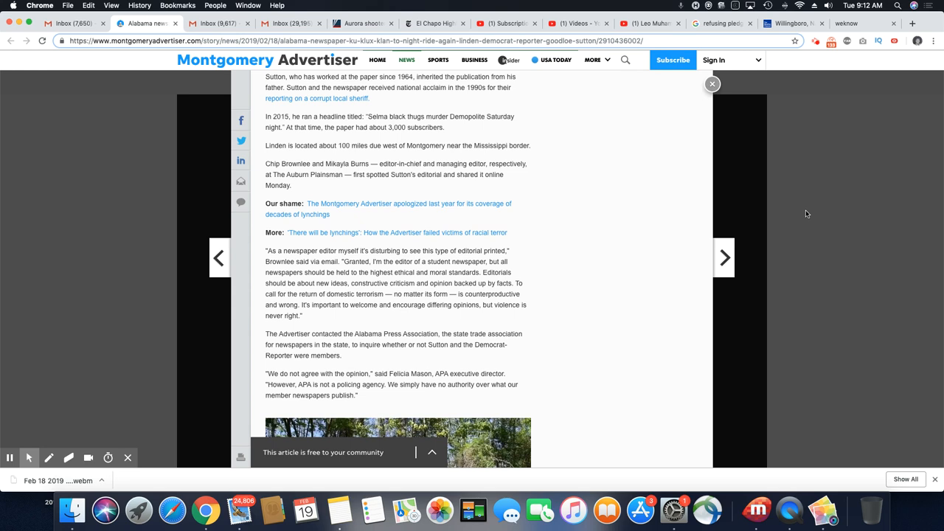
{"action": "scroll", "scroll_direction": "down", "scroll_amount": 3}
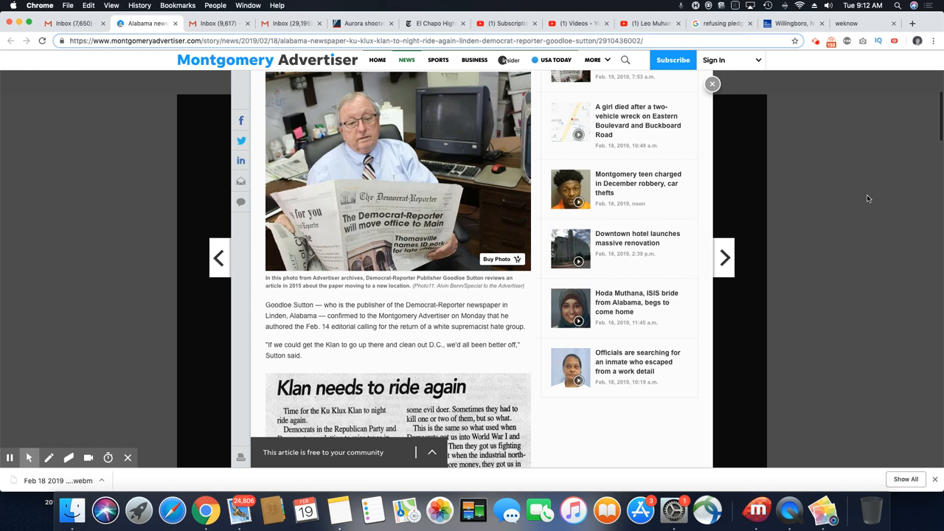
{"action": "scroll", "scroll_direction": "up", "scroll_amount": 3}
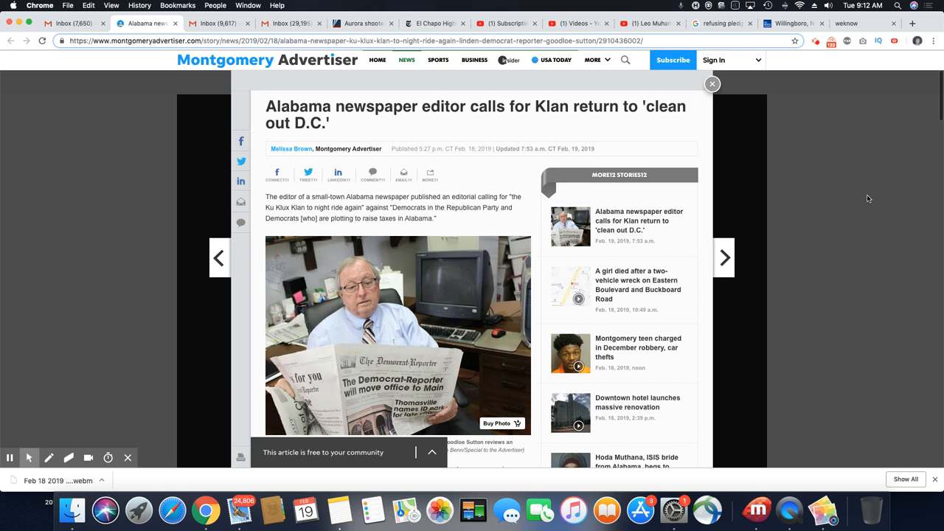